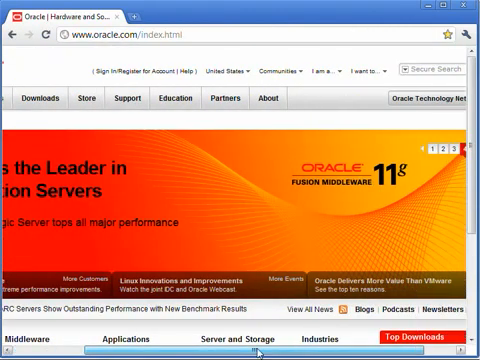
Scroll the Java SE downloads page to locate the JDK 6 Update 25 download link.
{"action": "scroll", "scroll_direction": "down", "scroll_amount": 3}
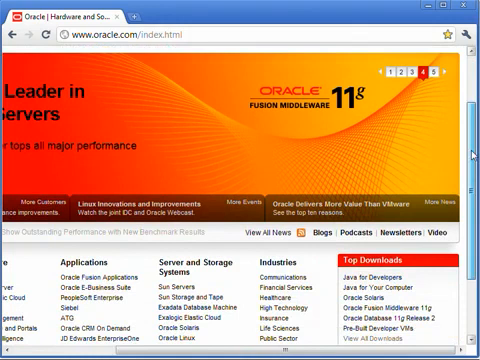
{"action": "scroll", "scroll_direction": "down", "scroll_amount": 3}
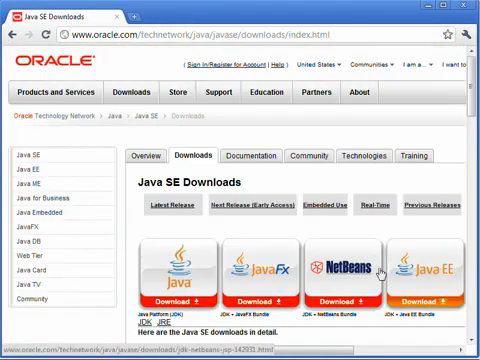
{"action": "scroll", "scroll_direction": "down", "scroll_amount": 3}
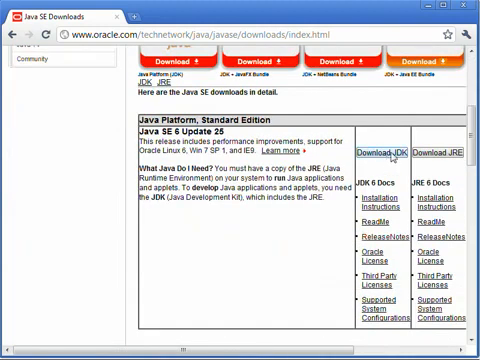
{"action": "scroll", "scroll_direction": "down", "scroll_amount": 3}
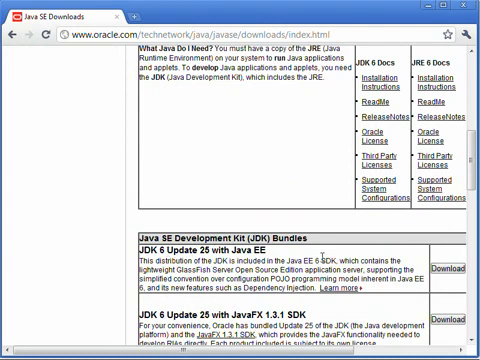
{"action": "scroll", "scroll_direction": "up", "scroll_amount": 3}
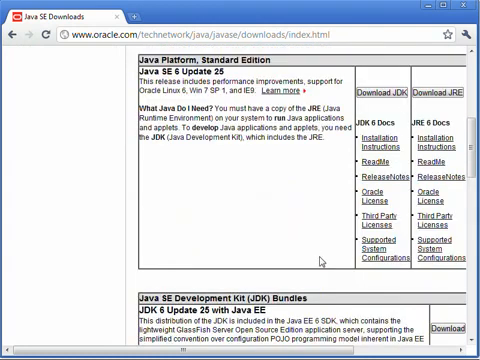
{"action": "scroll", "scroll_direction": "up", "scroll_amount": 3}
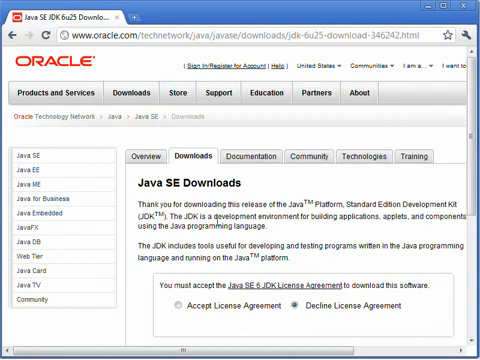
Accept the JDK 6 Update 25 license agreement so the jdk-6u25-windows-x64.exe download becomes available.
{"action": "scroll", "scroll_direction": "down", "scroll_amount": 3}
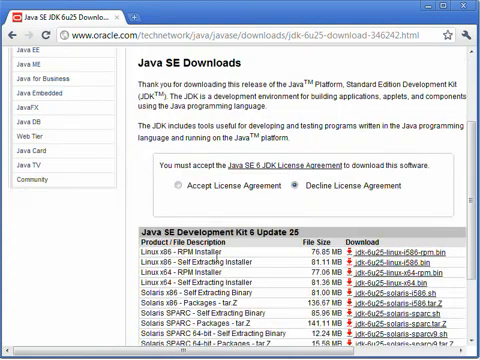
{"action": "scroll", "scroll_direction": "down", "scroll_amount": 3}
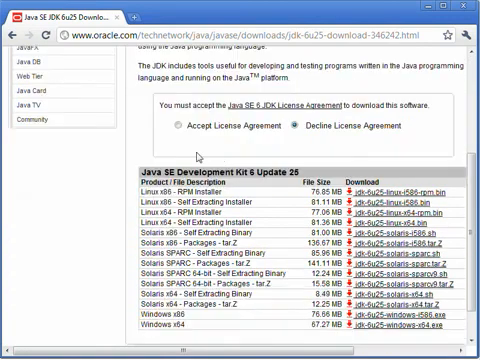
{"action": "left_click", "coordinate": [176, 128]}
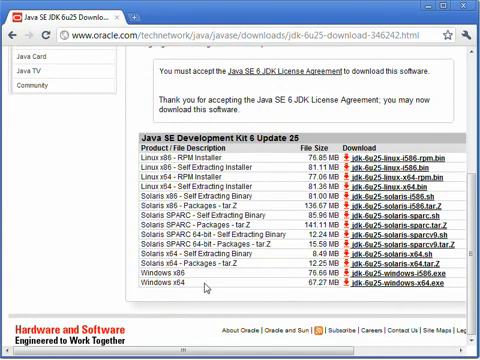
{"action": "mouse_move", "coordinate": [390, 289]}
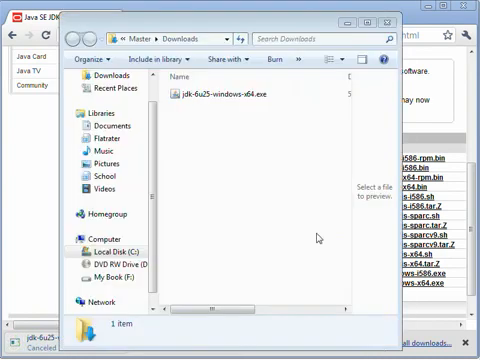
Run jdk-6u25-windows-x64.exe from the Downloads folder to install the JDK.
{"action": "left_click", "coordinate": [230, 94]}
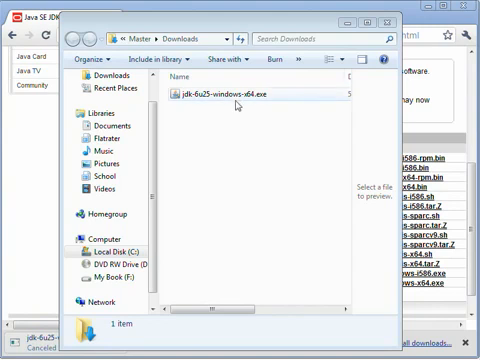
{"action": "left_click", "coordinate": [235, 95]}
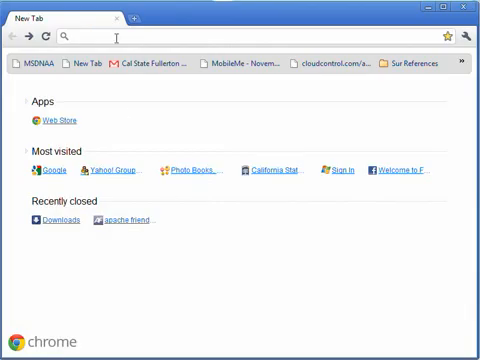
{"action": "type", "text": "www.apachefriends.org/en/xampp.html"}
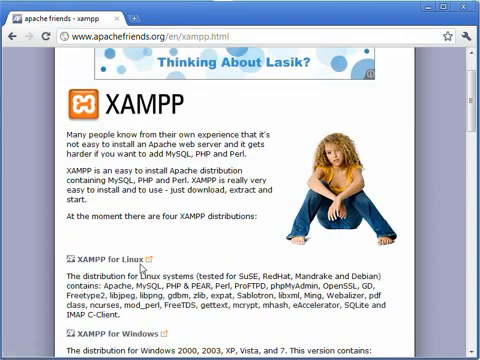
{"action": "scroll", "scroll_direction": "down", "scroll_amount": 3}
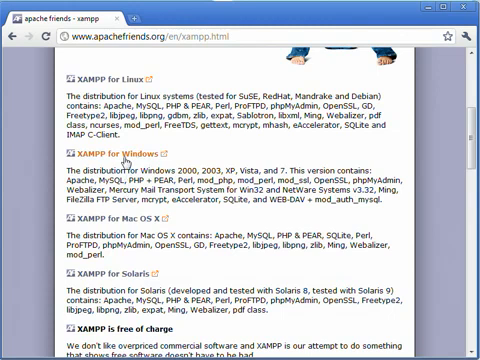
{"action": "left_click", "coordinate": [124, 154]}
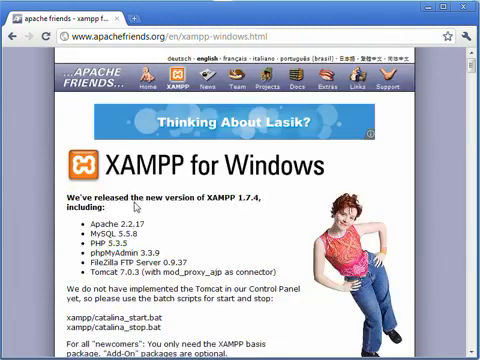
{"action": "scroll", "scroll_direction": "down", "scroll_amount": 3}
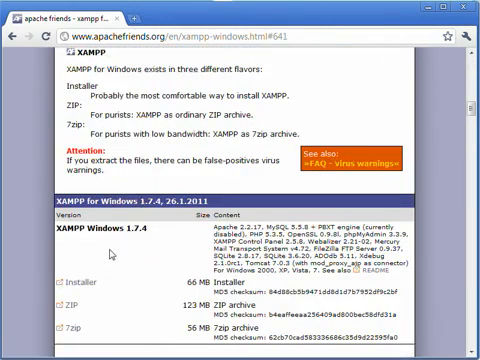
{"action": "scroll", "scroll_direction": "down", "scroll_amount": 3}
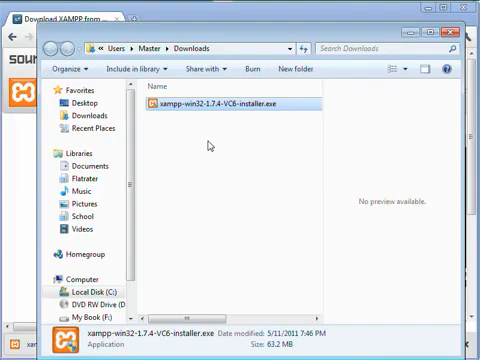
Launch xampp-win32-1.7.4-VC6-installer.exe from Downloads and complete the setup wizard.
{"action": "left_click", "coordinate": [228, 107]}
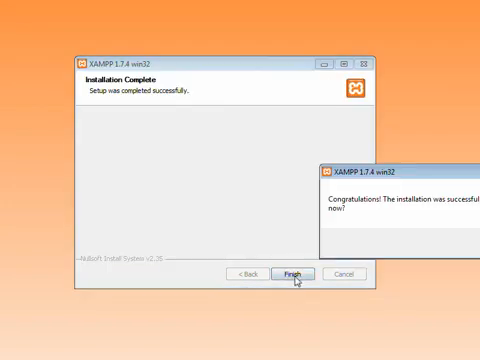
Finish the XAMPP setup so the XAMPP Control Panel starts.
{"action": "left_click", "coordinate": [295, 274]}
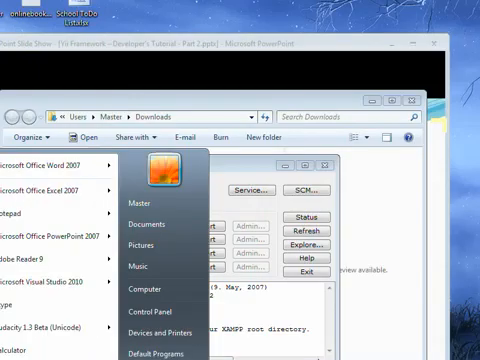
{"action": "mouse_move", "coordinate": [155, 309]}
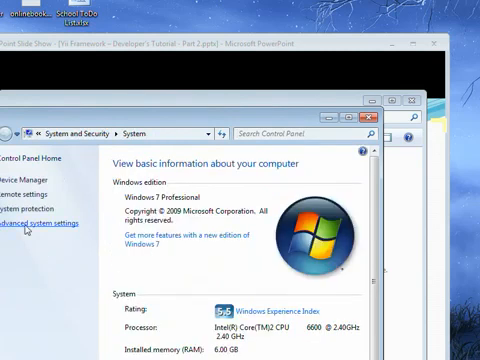
Open Advanced system settings from the System page to show the System Properties dialog.
{"action": "left_click", "coordinate": [33, 223]}
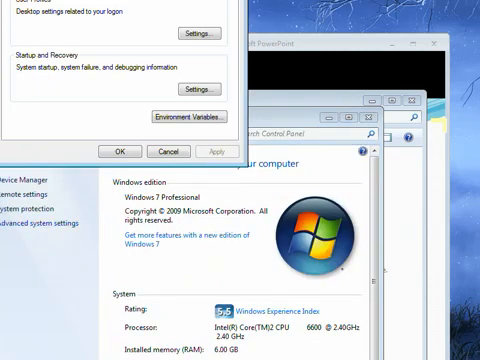